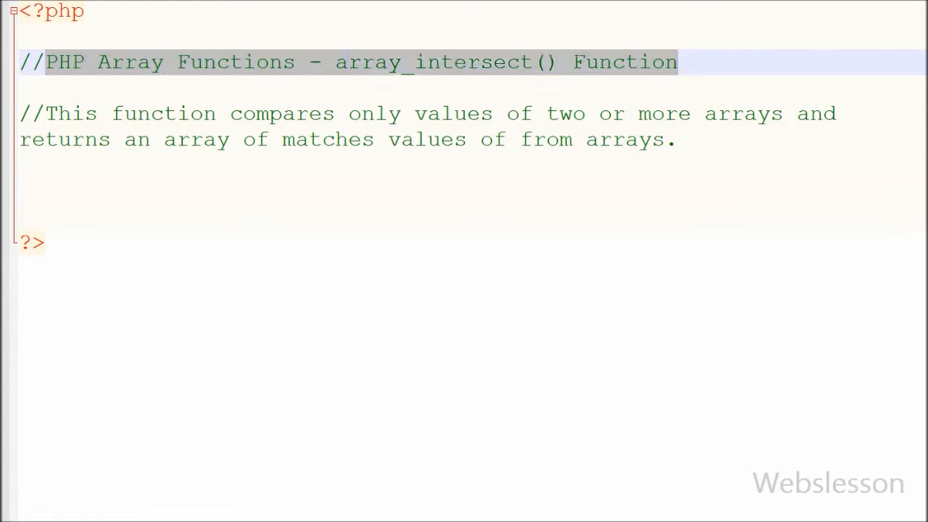
- Add the comments '//syntax - array_intersect(array1,array2,array3...);' and '//PHP Version - 4.0.1+'
double_click(434, 61)
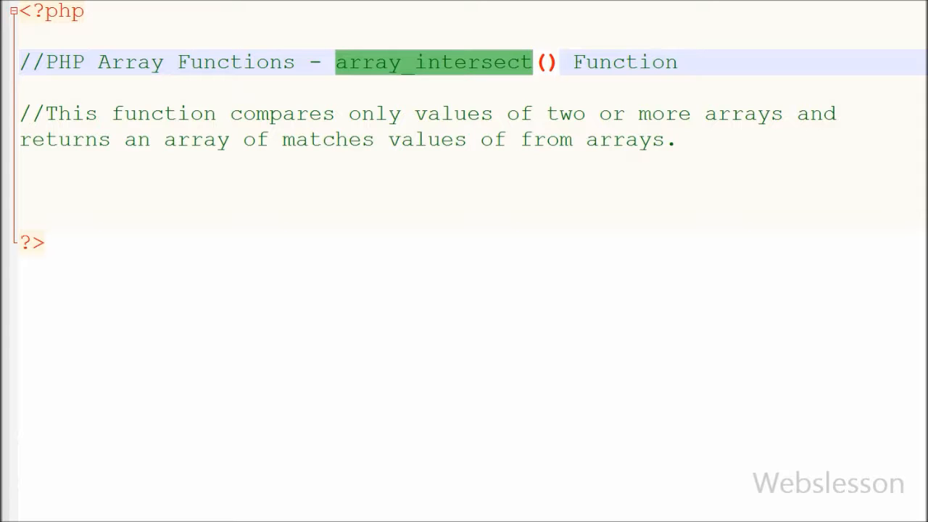
type("//syntax - array_intersect(array1,array2,array3...);")
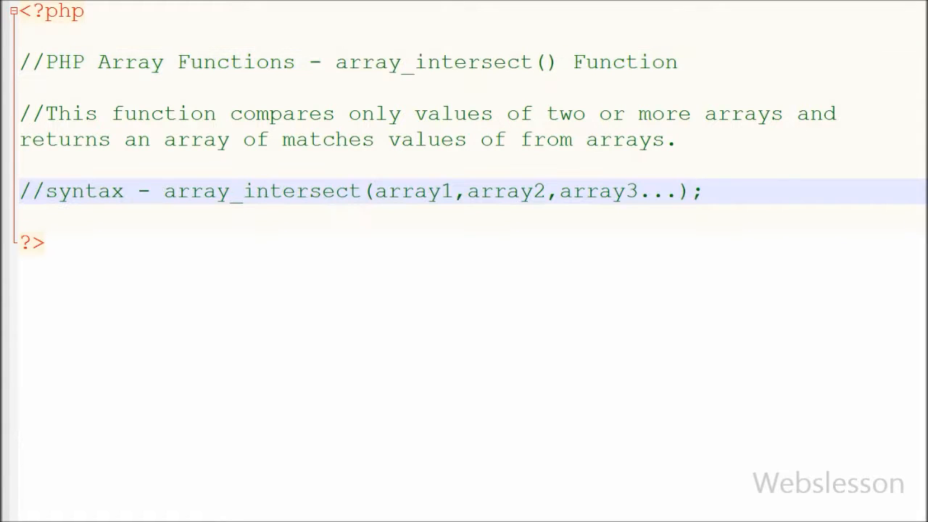
double_click(84, 190)
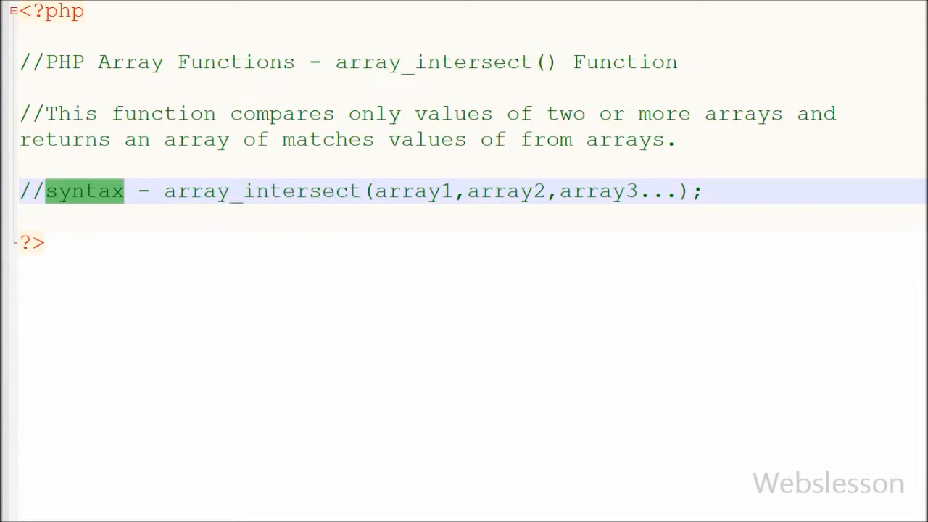
double_click(506, 191)
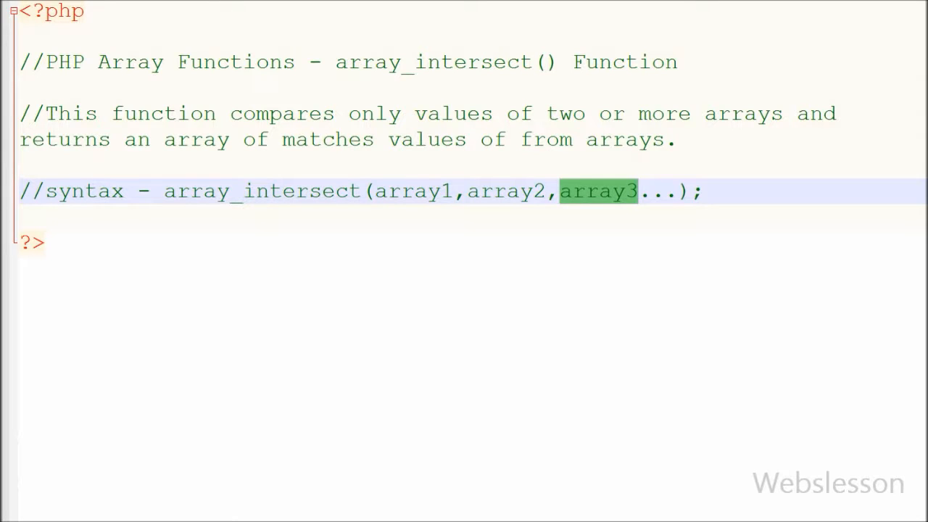
type("//PHP Version - 4.0.1+")
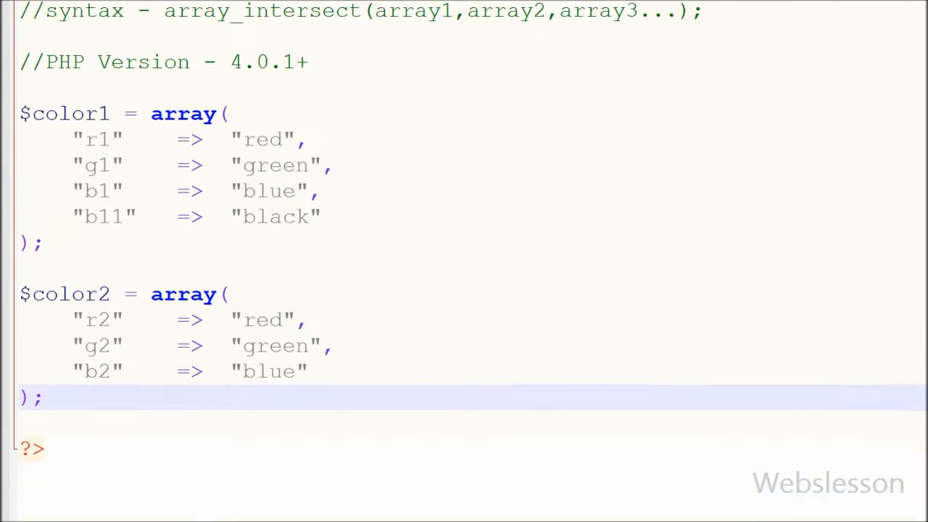
- Insert a blank line below the $color2 array declaration
left_click(58, 294)
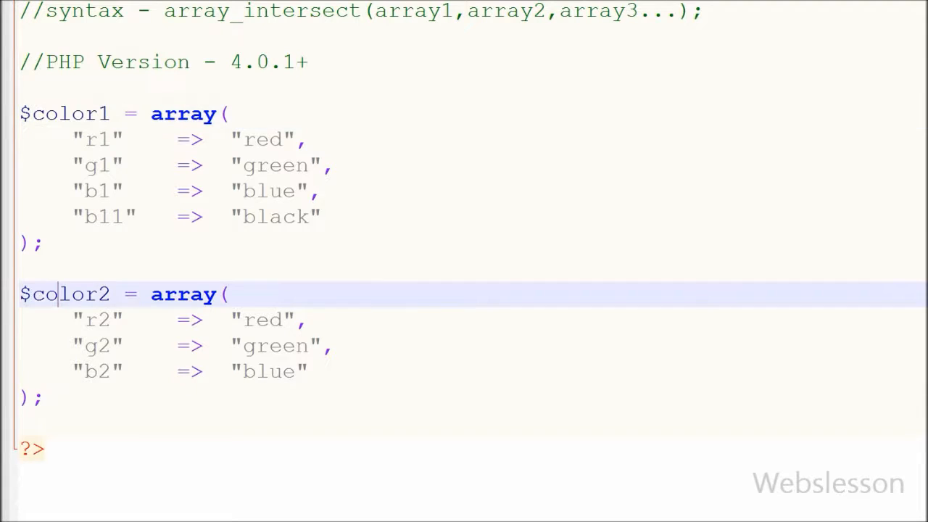
double_click(262, 139)
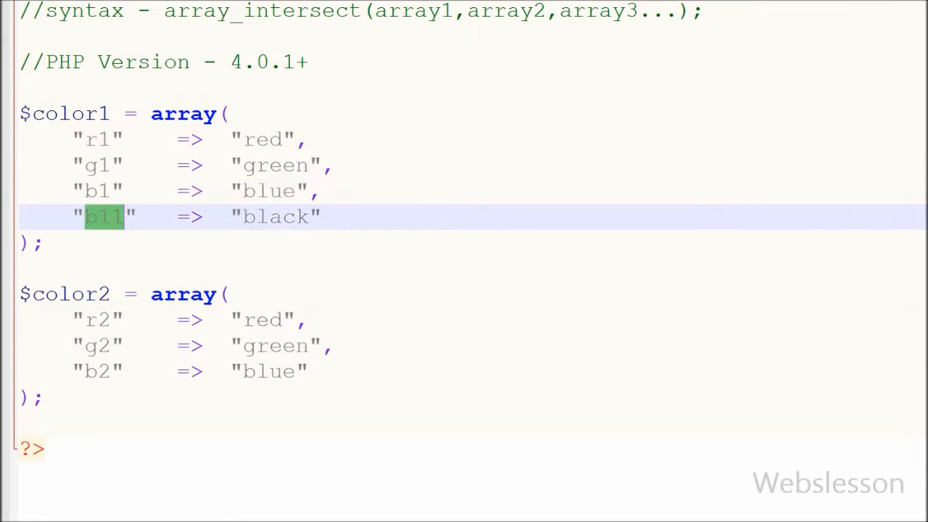
left_click(98, 371)
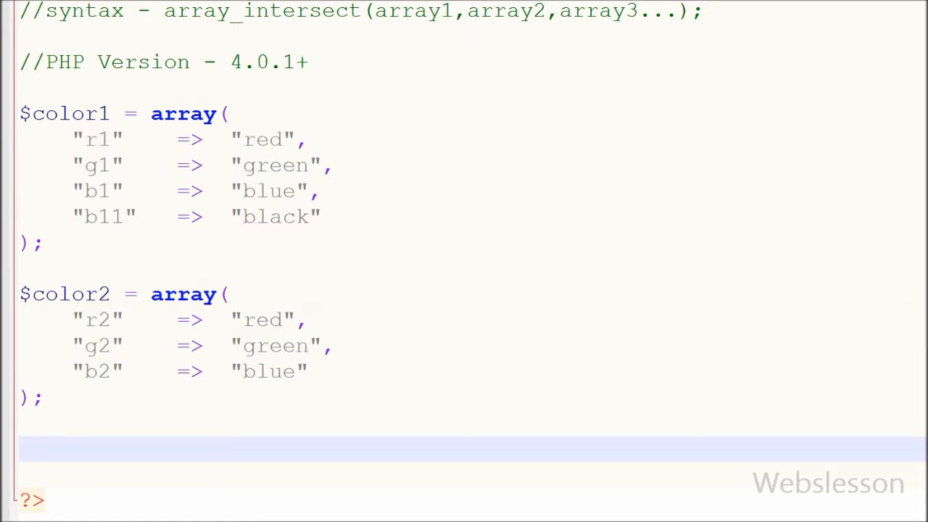
- Write $common = array_intersect($color1, $color2); and print $common with print_r inside pre tags
type("$common")
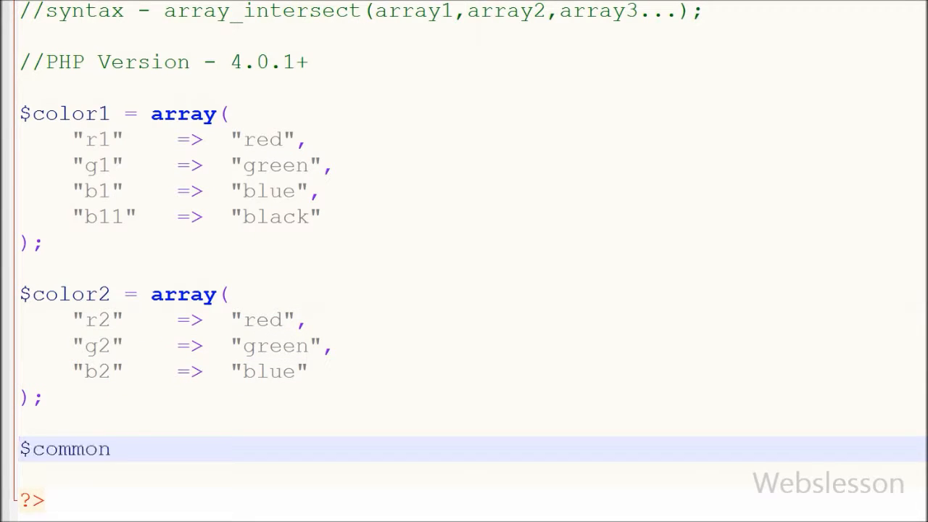
type("= array_intersect($c")
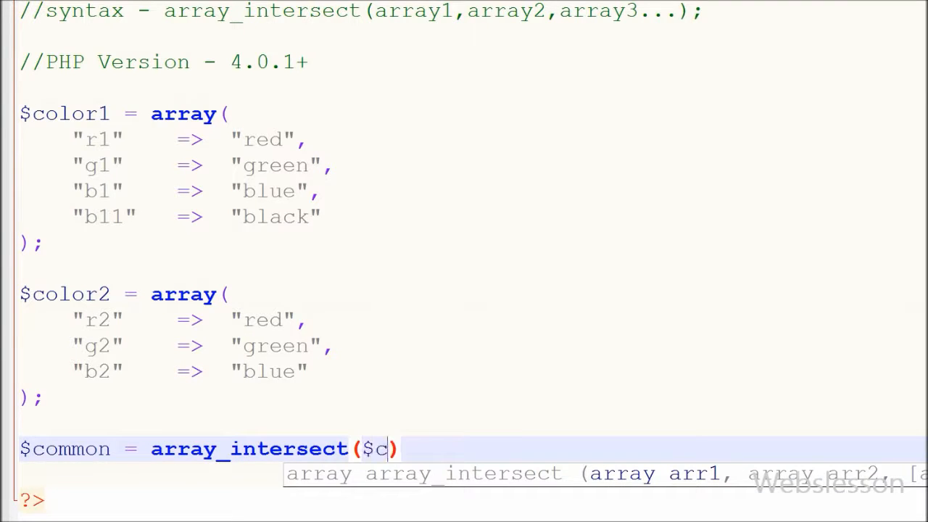
type("olor1,")
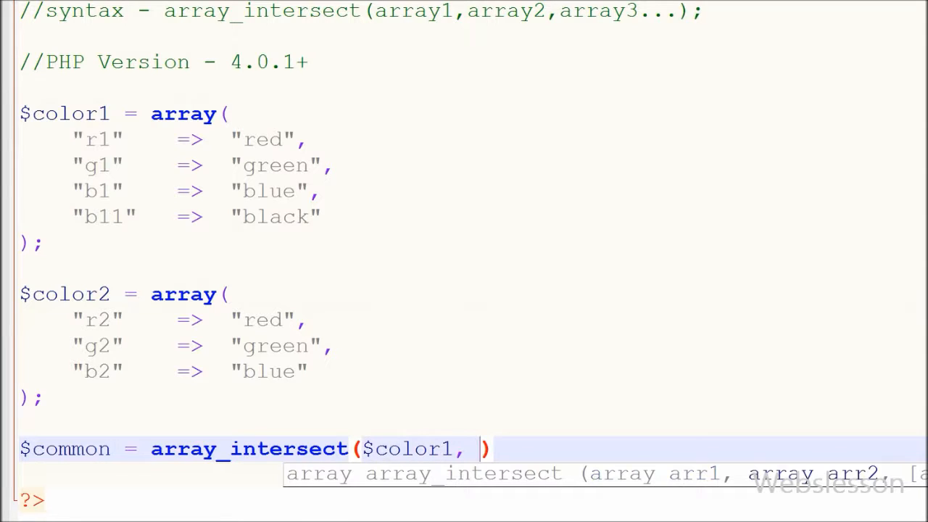
type("$color2)")
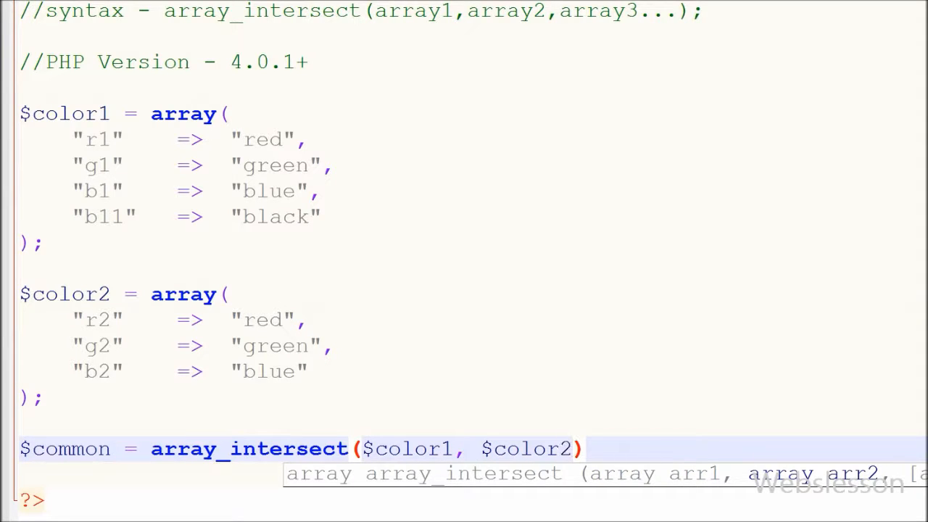
type(";")
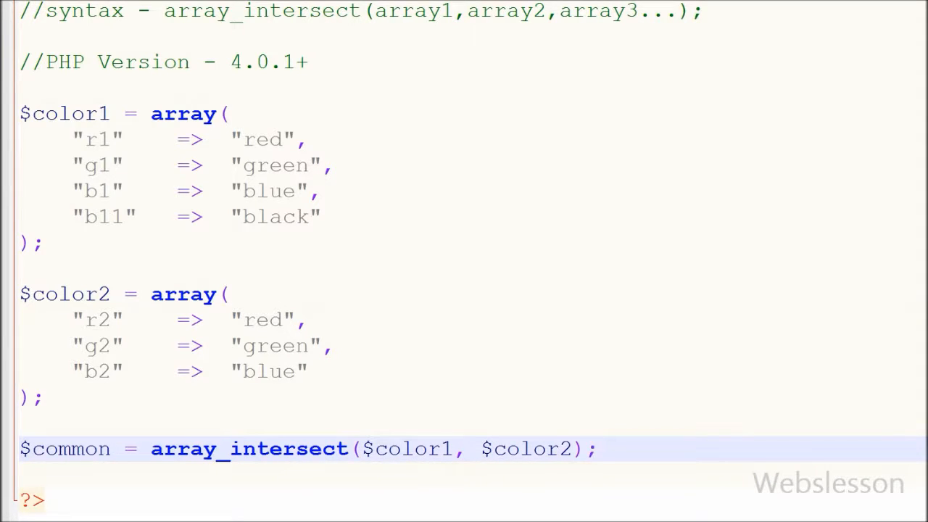
double_click(533, 448)
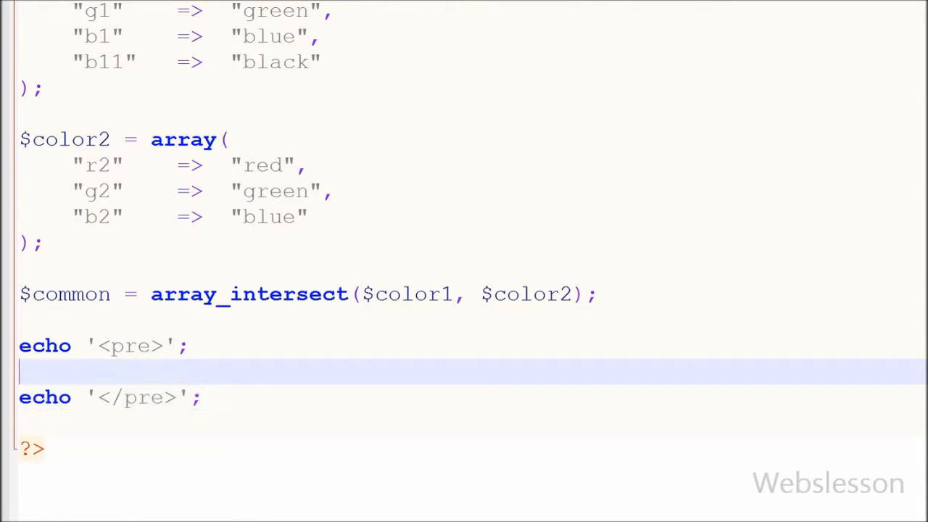
type("print_r($co")
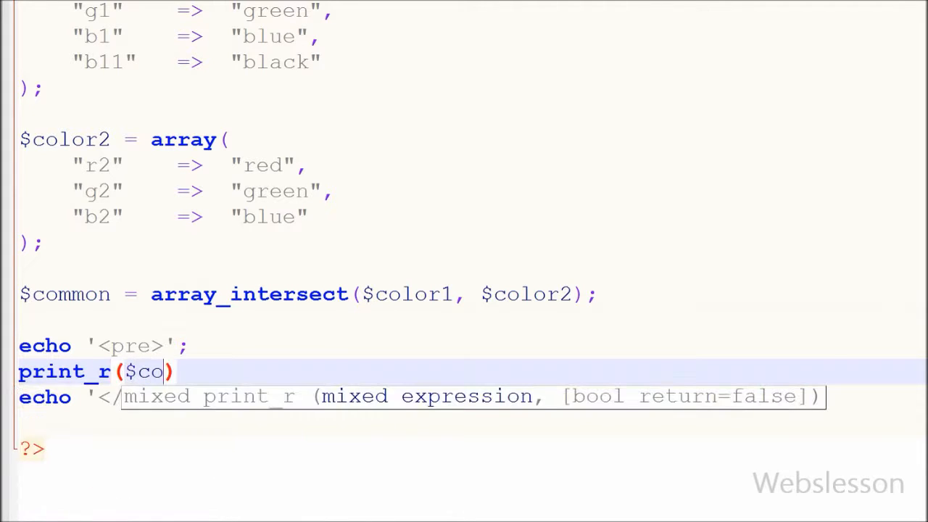
type("mmo")
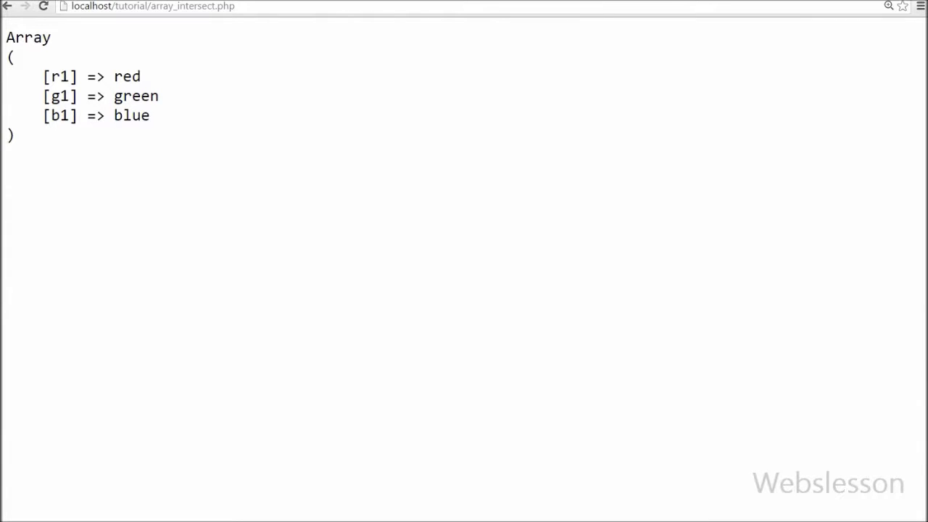
- Inspect the browser output of red, green and blue, then highlight 'blue' in both arrays
double_click(135, 96)
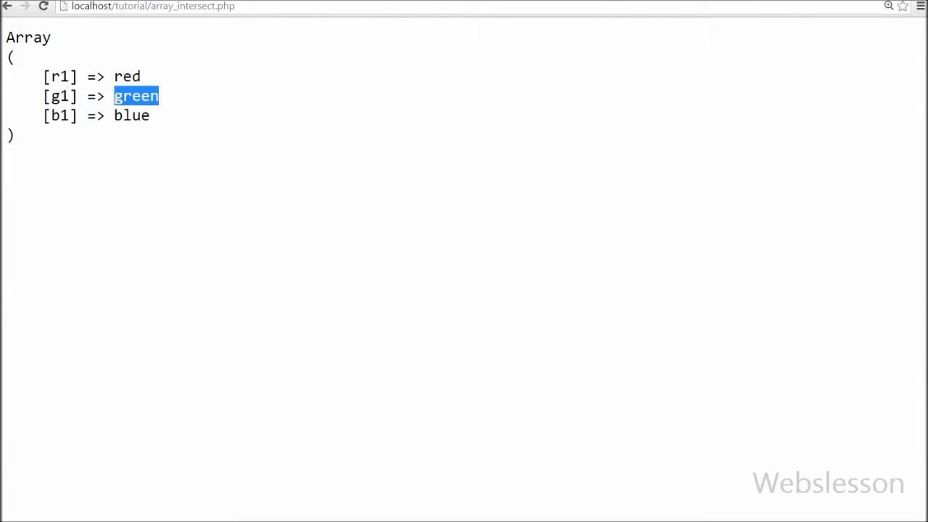
double_click(60, 115)
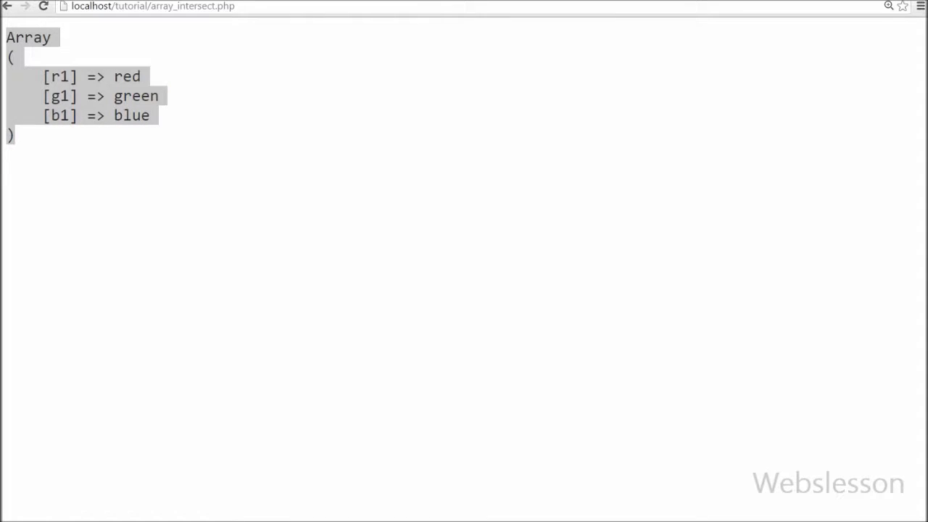
double_click(126, 77)
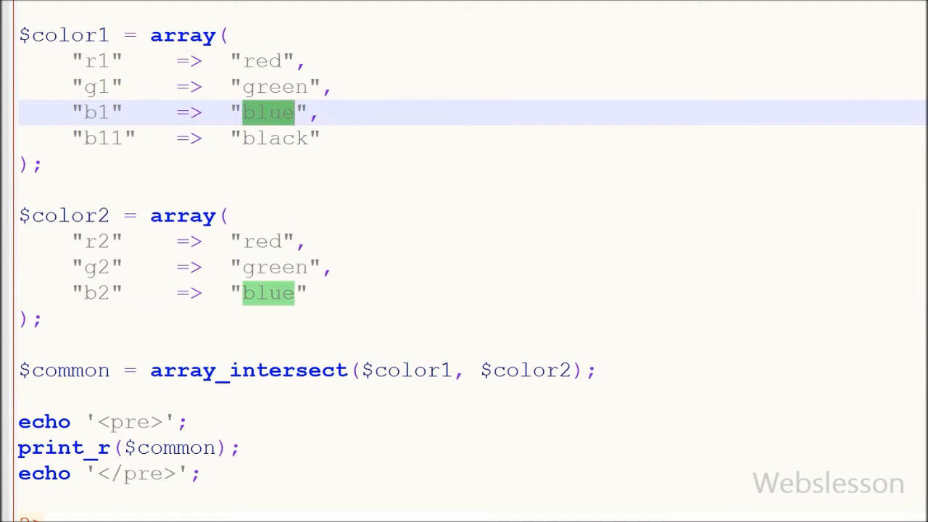
- Start a $color3 array holding red, black and yellow above the $common assignment
scroll("down", 3)
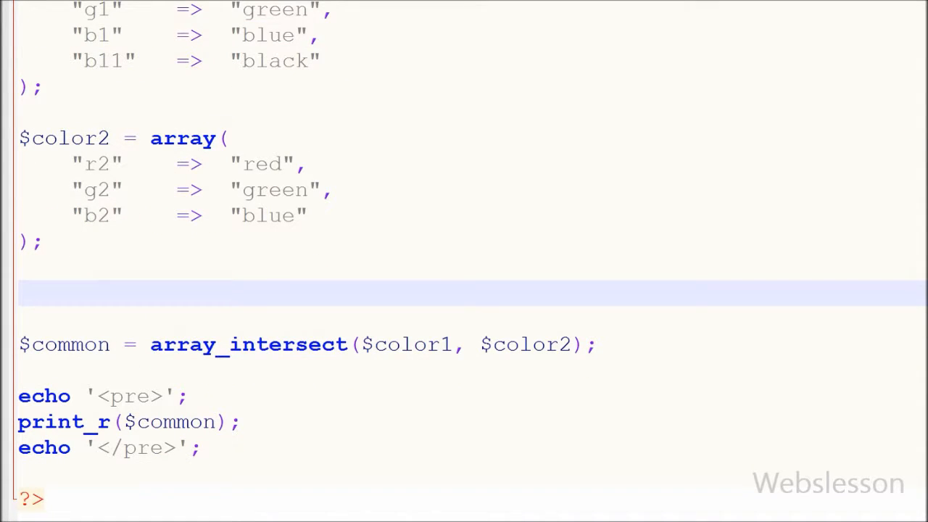
left_click(21, 294)
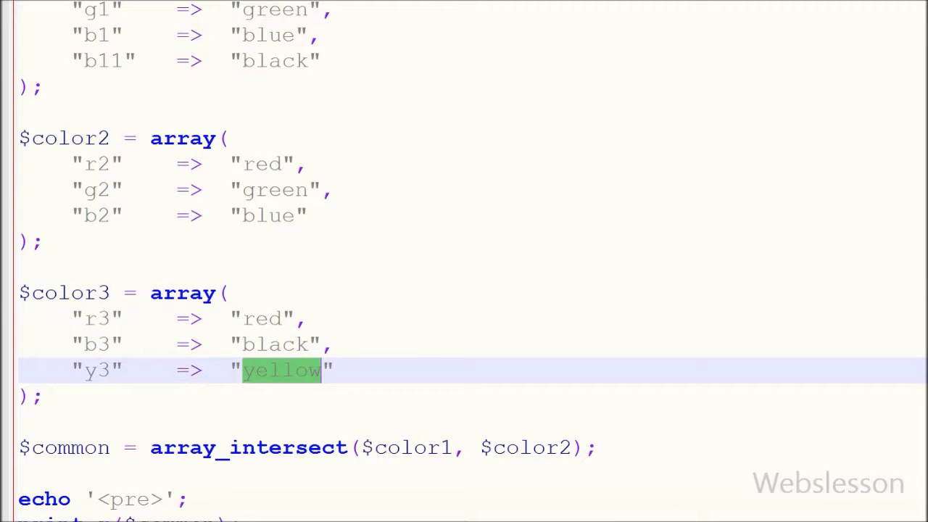
scroll("up", 3)
type(",")
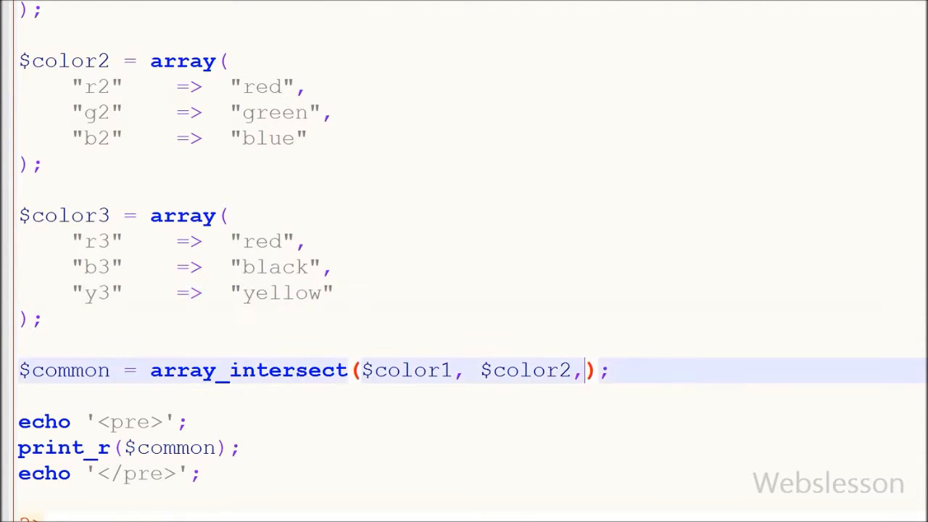
type("$color")
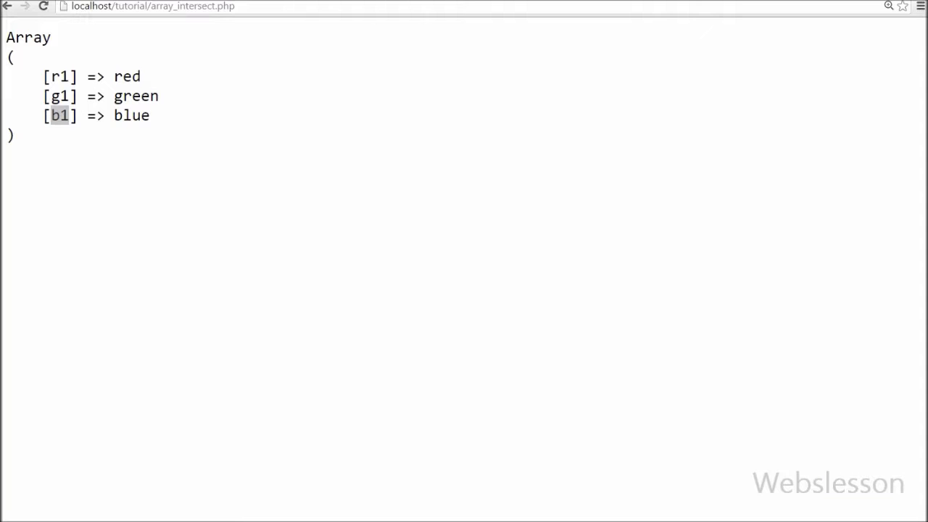
- Reload array_intersect.php in Chrome and check that only red remains
double_click(59, 115)
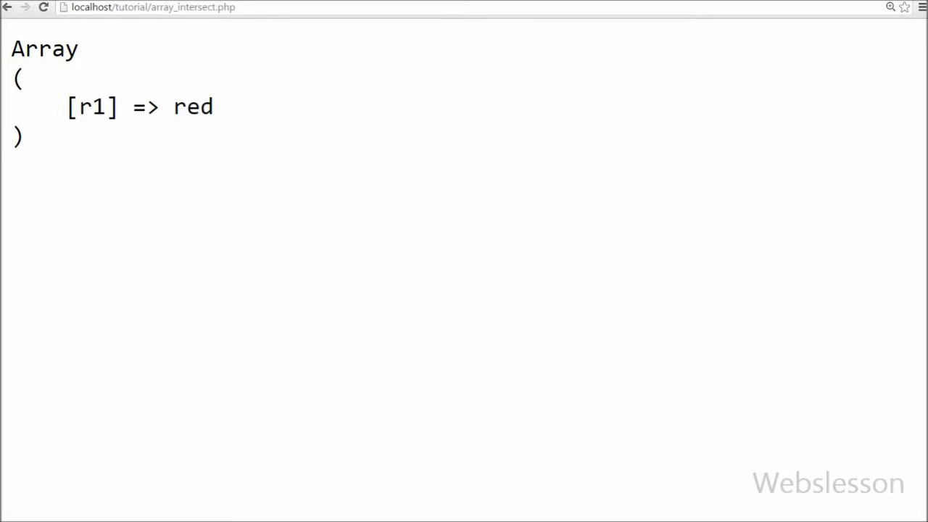
double_click(193, 107)
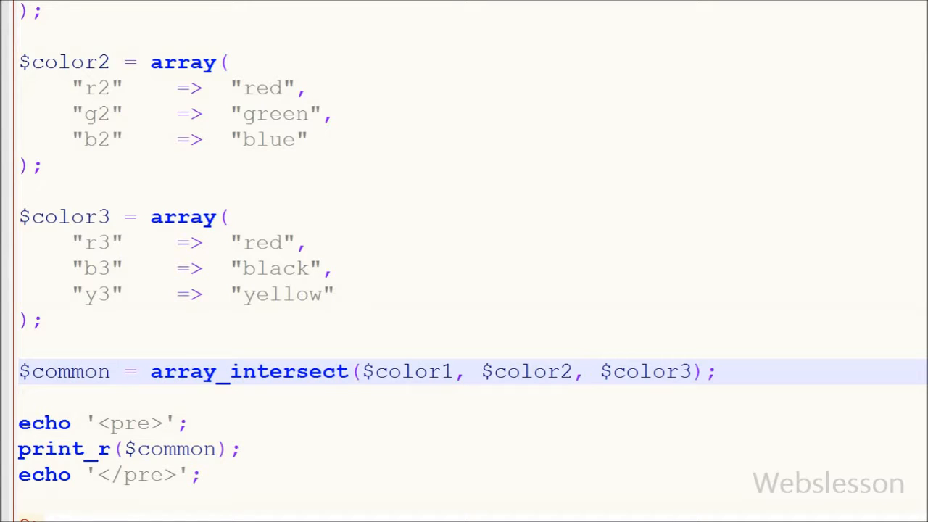
double_click(249, 371)
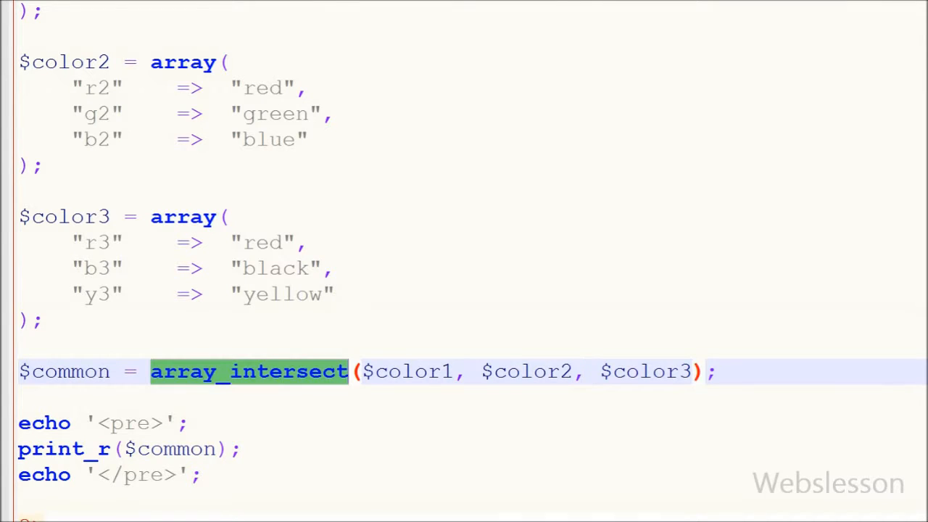
scroll("up", 3)
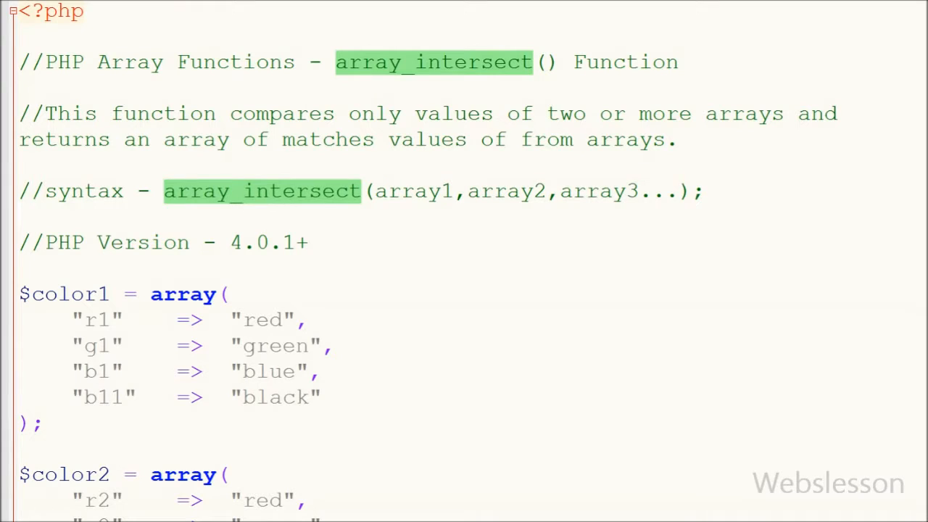